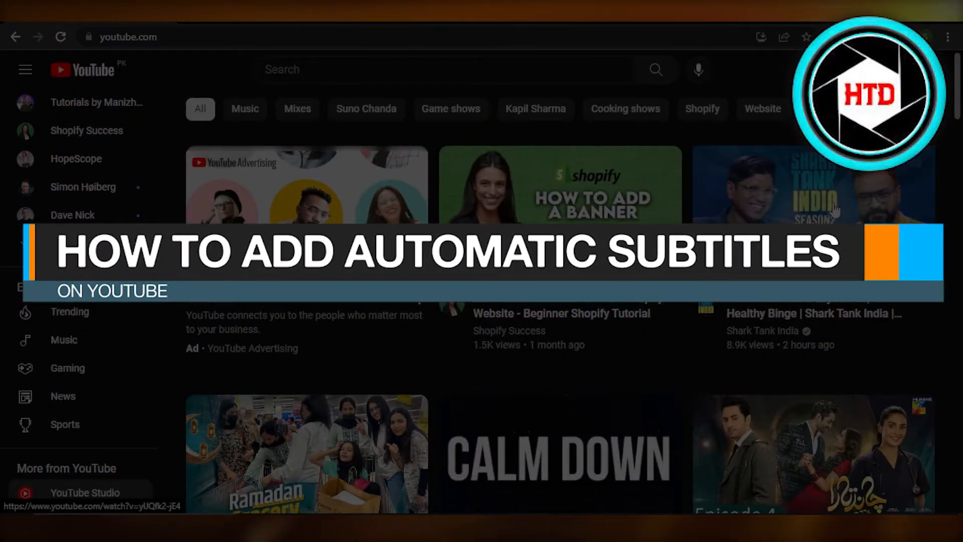
# - Enter YouTube Studio from the sidebar and show the Channel subtitles list of videos
pyautogui.scroll(-3)
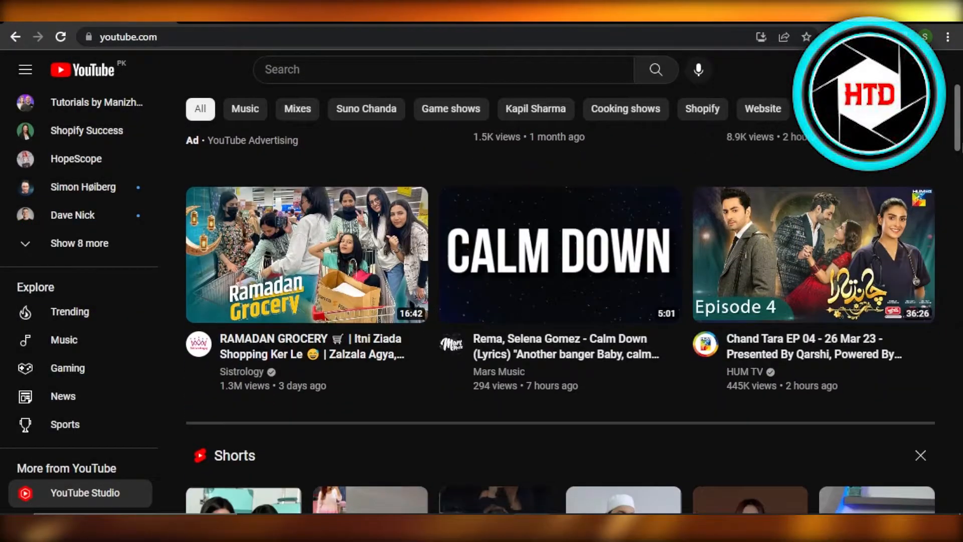
pyautogui.scroll(-3)
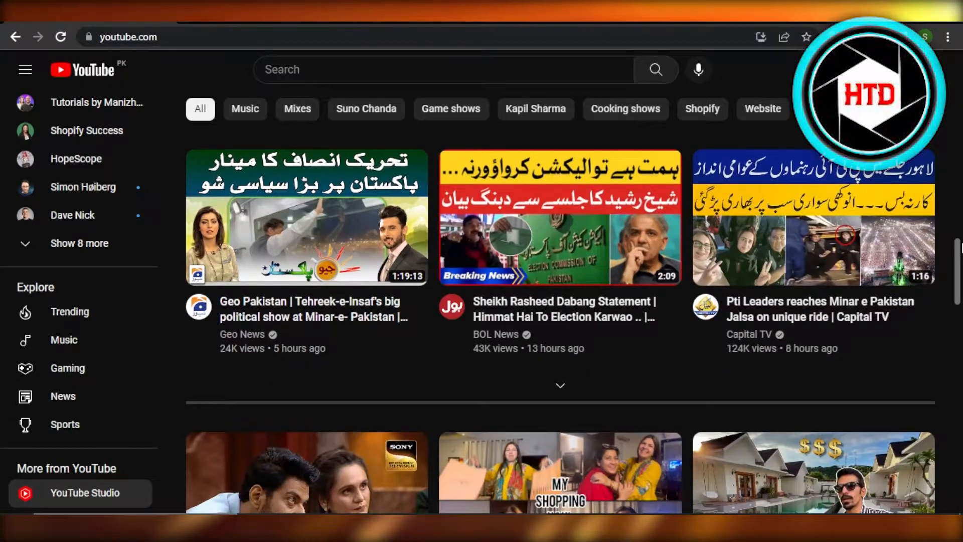
pyautogui.scroll(-3)
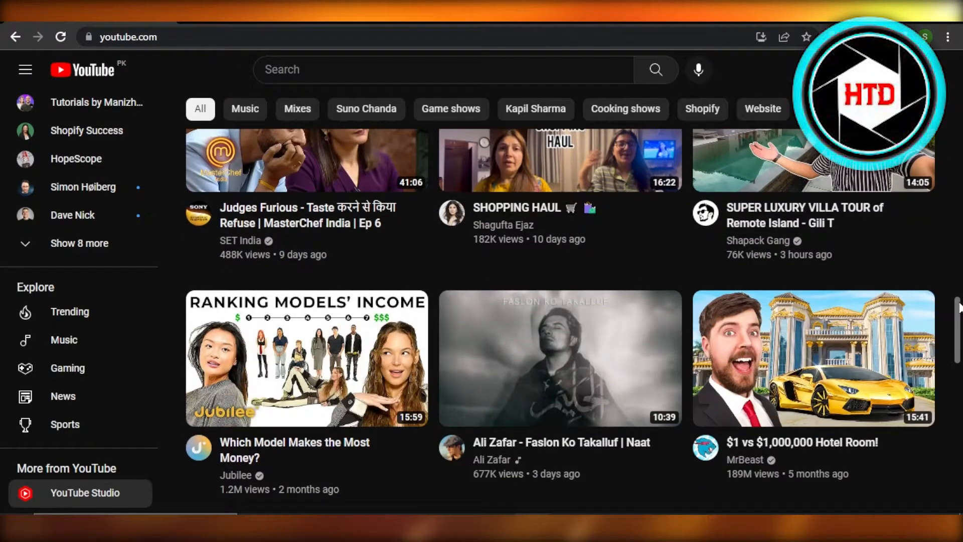
pyautogui.scroll(-3)
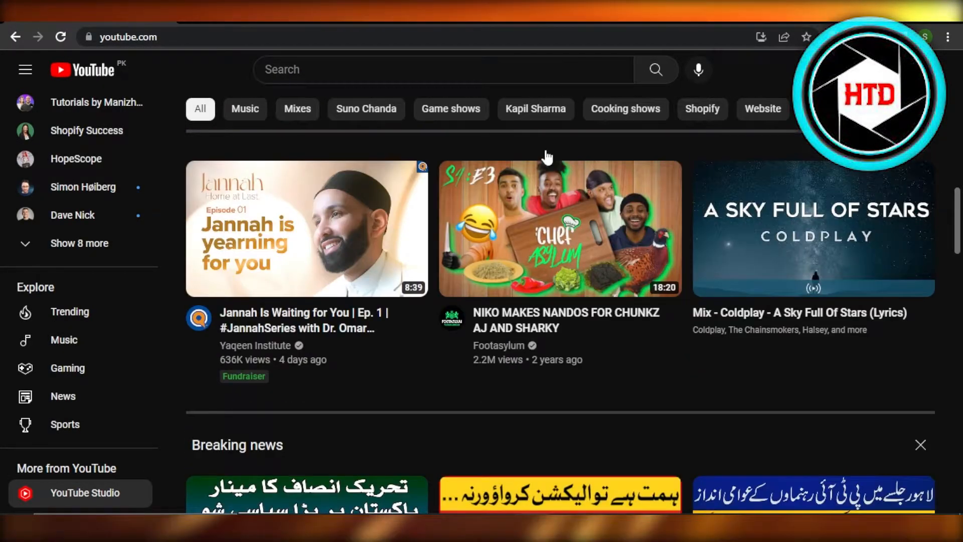
pyautogui.scroll(-3)
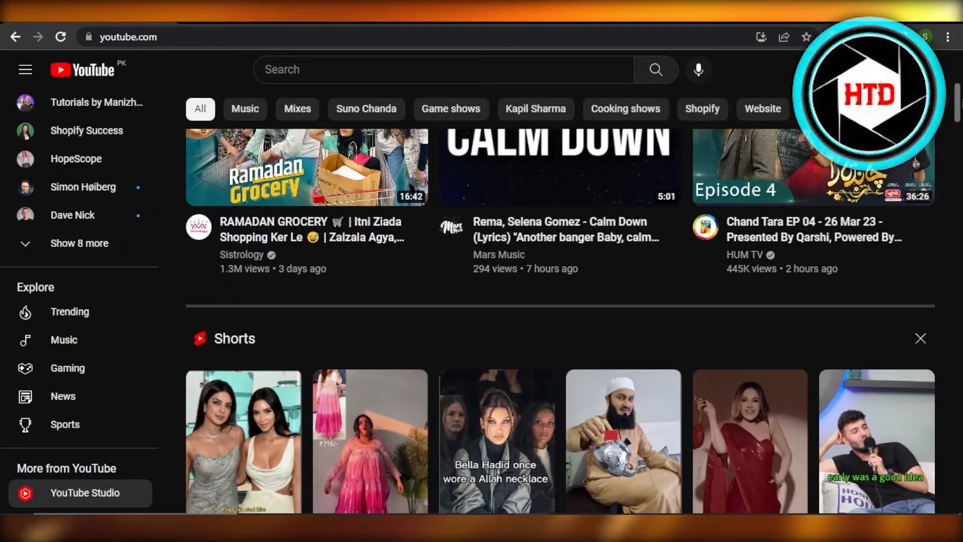
pyautogui.scroll(3)
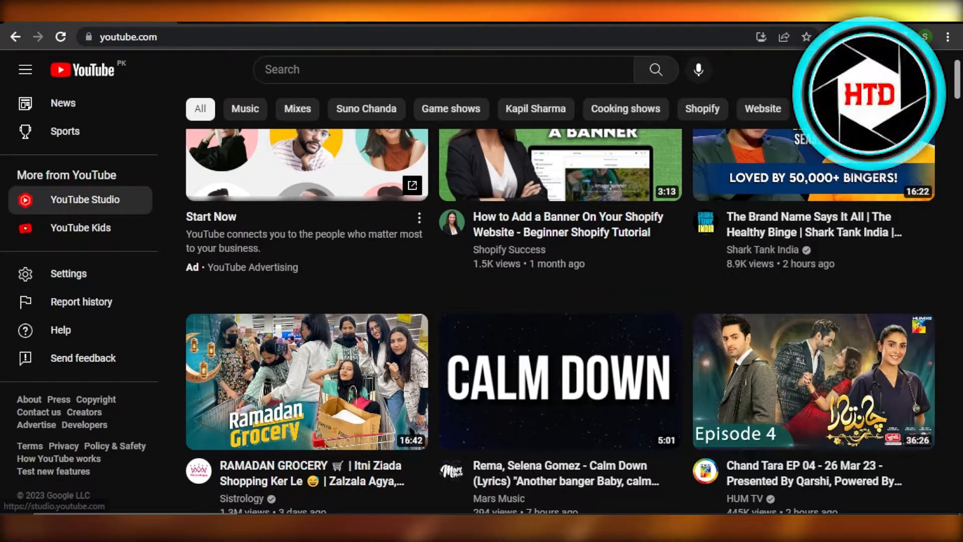
pyautogui.click(84, 199)
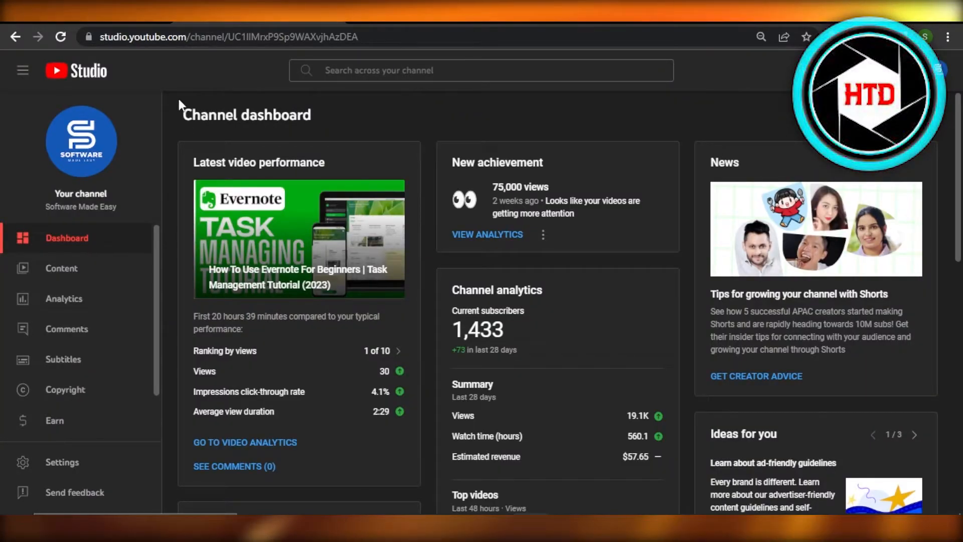
pyautogui.moveTo(102, 291)
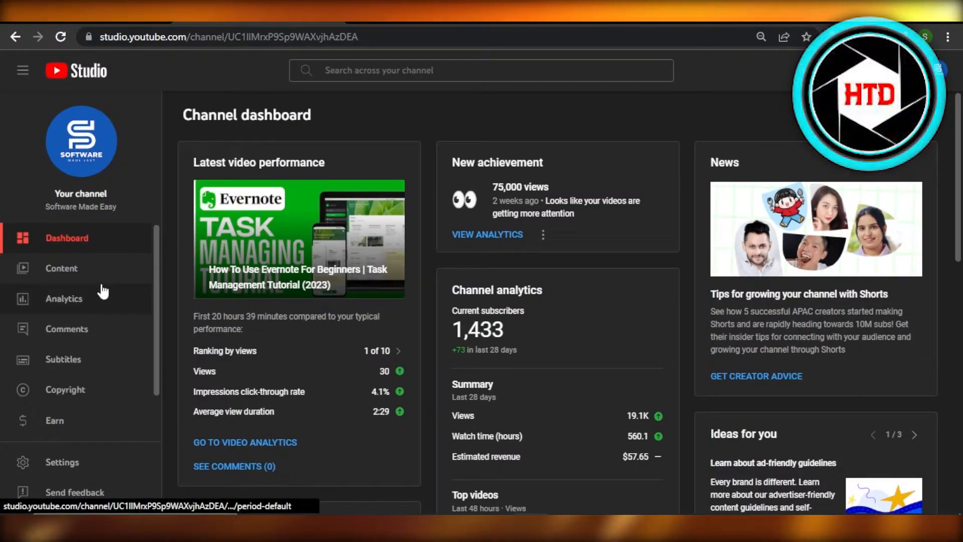
pyautogui.moveTo(63, 359)
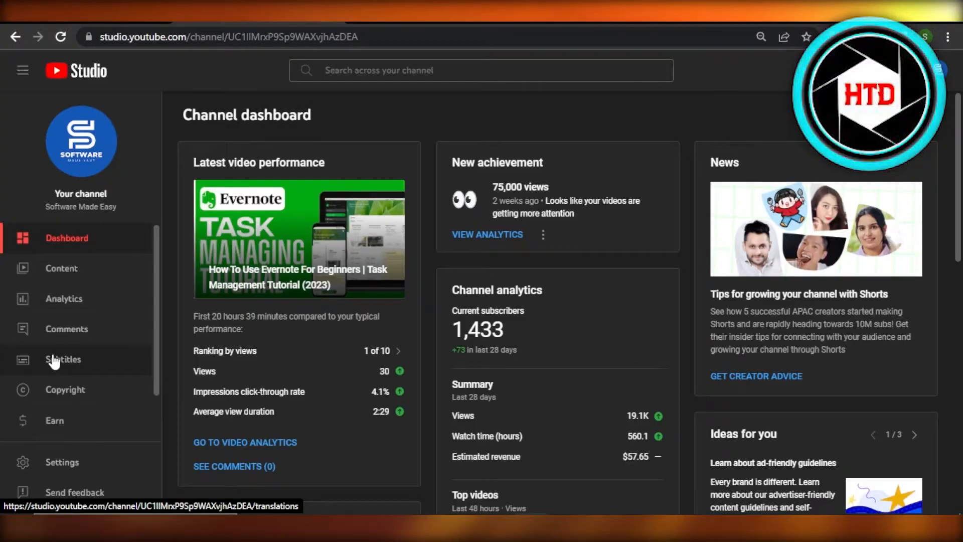
pyautogui.click(62, 360)
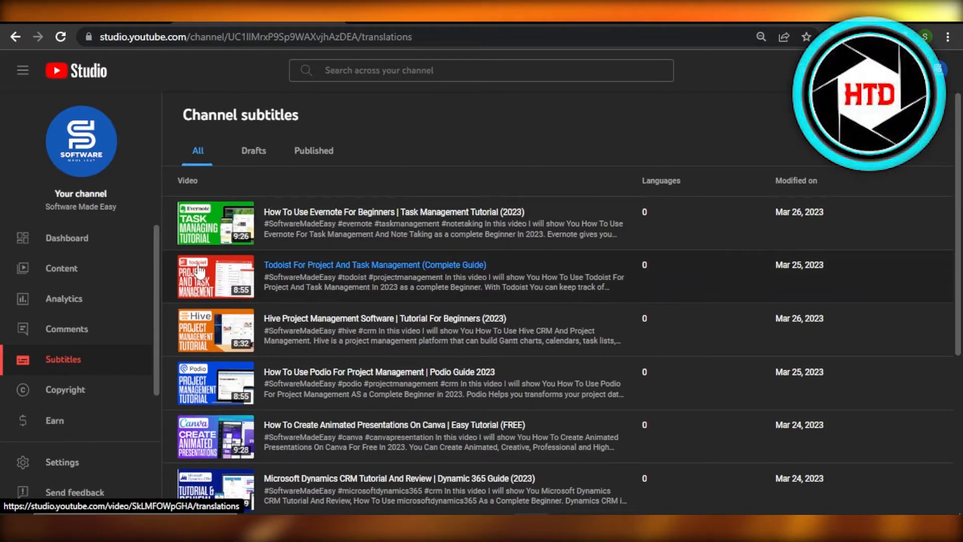
pyautogui.moveTo(205, 276)
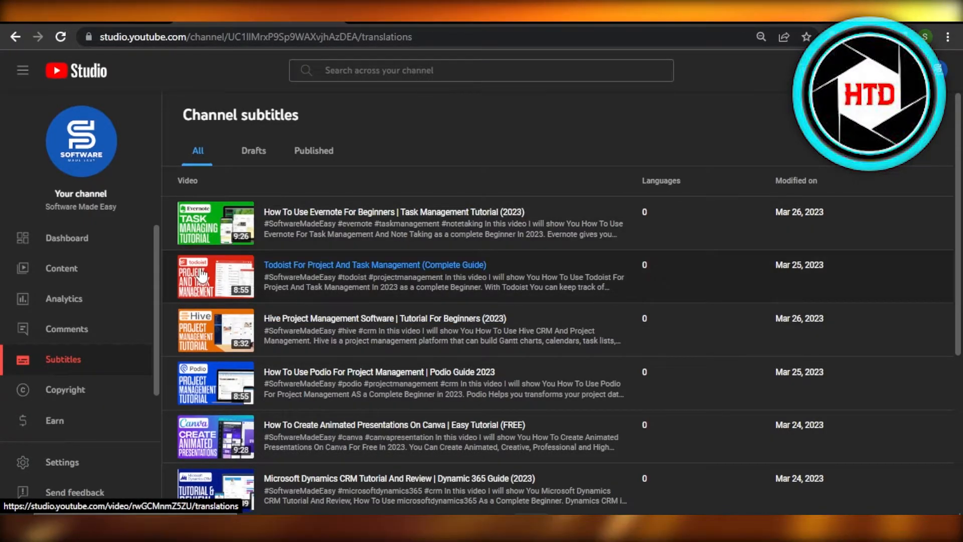
# - Choose the Todoist project management video and switch off 'Make this the default for my channel'
pyautogui.click(373, 265)
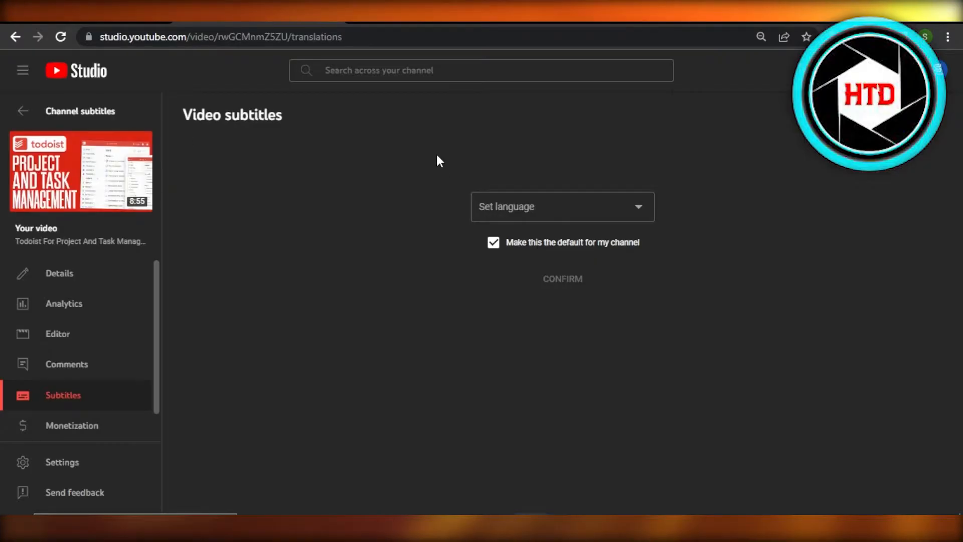
pyautogui.moveTo(548, 252)
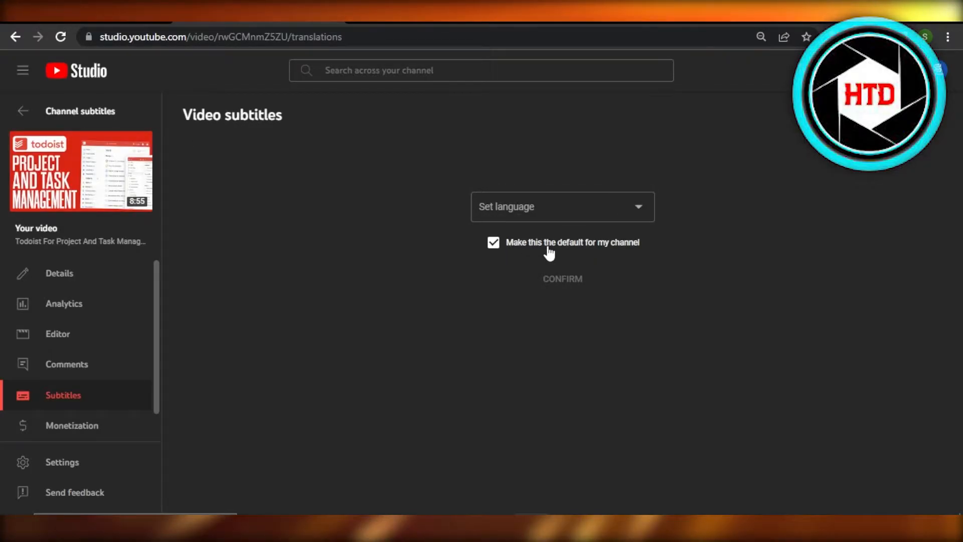
pyautogui.moveTo(486, 257)
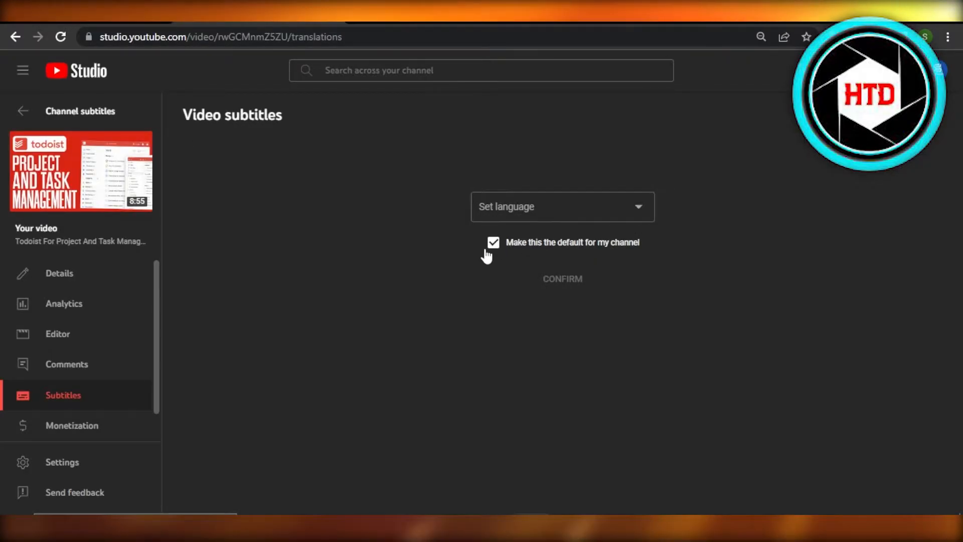
pyautogui.click(493, 242)
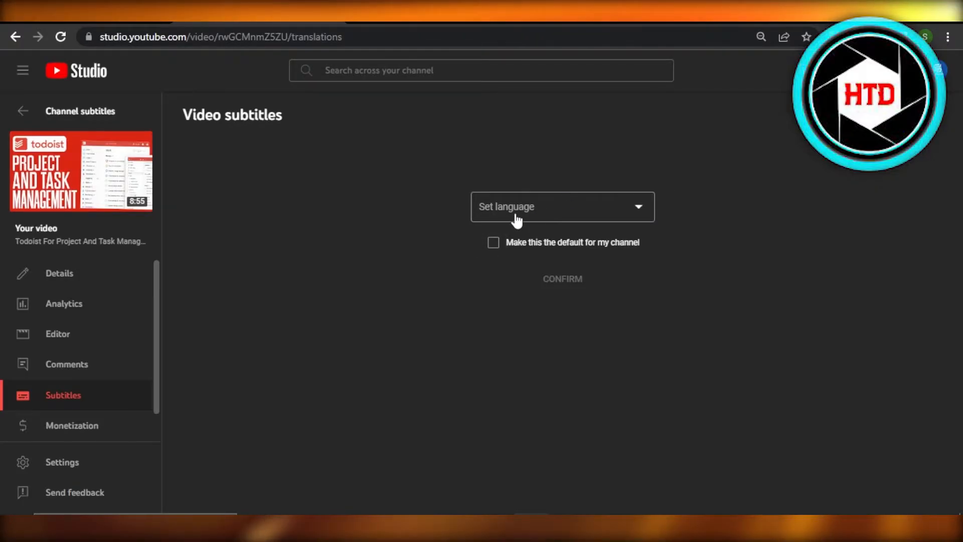
pyautogui.moveTo(496, 280)
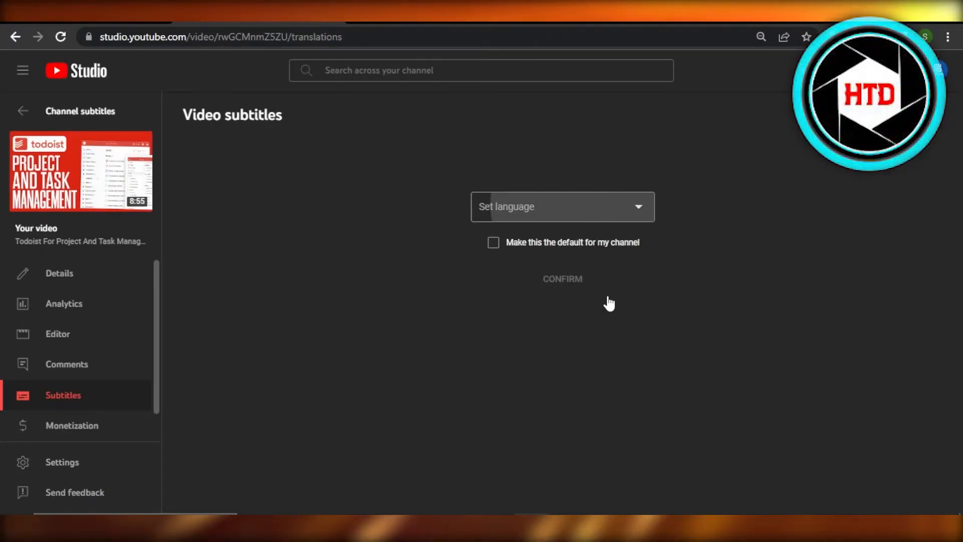
# - Pick Chinese (China) as subtitle language, toggling the channel-default option on then off
pyautogui.click(560, 206)
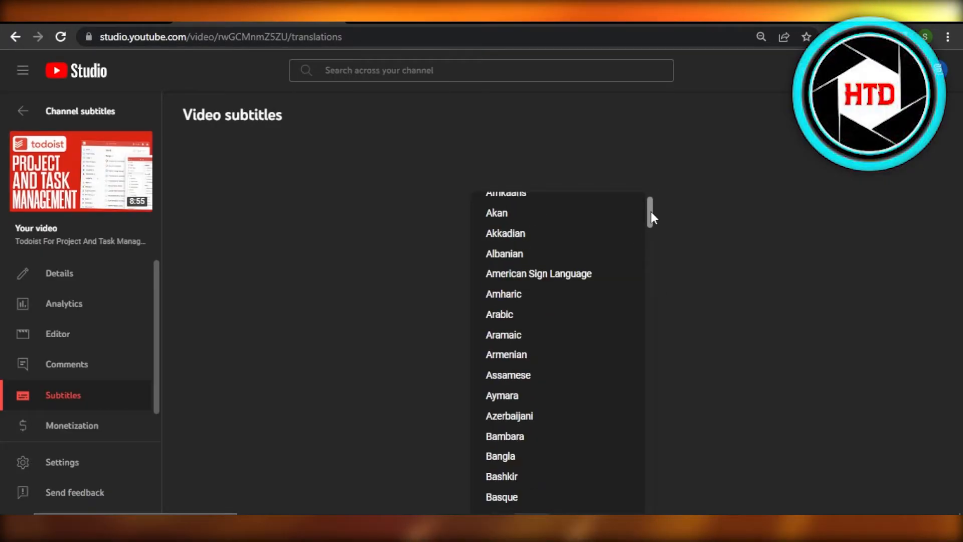
pyautogui.scroll(-3)
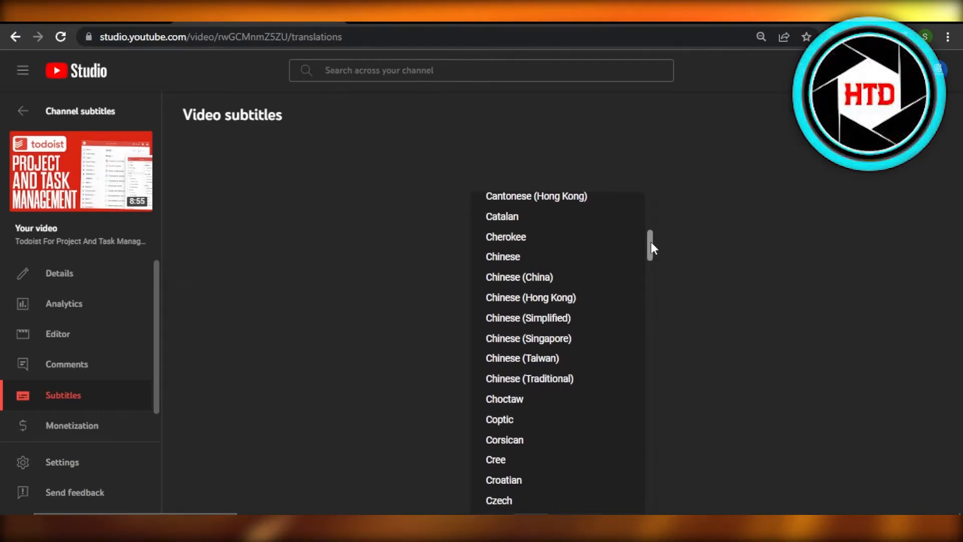
pyautogui.moveTo(507, 281)
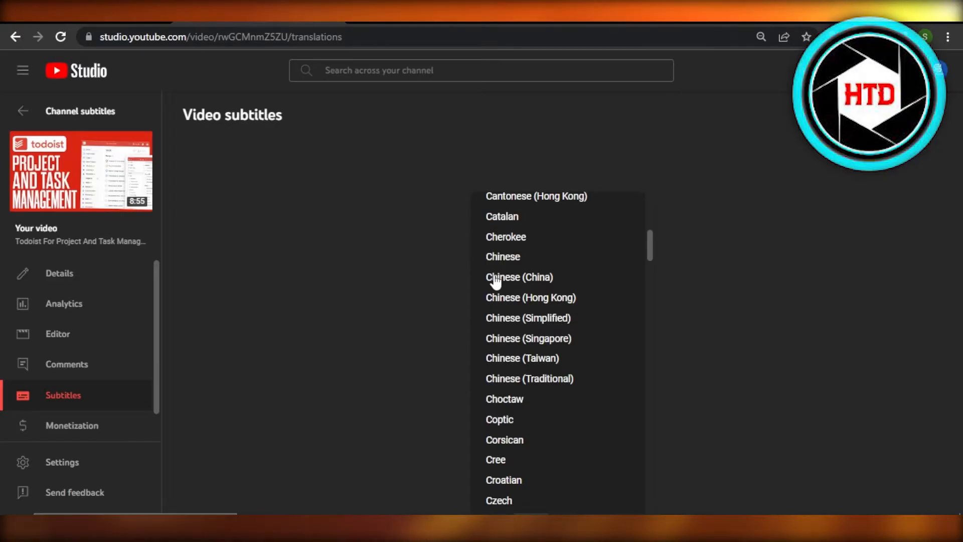
pyautogui.click(518, 277)
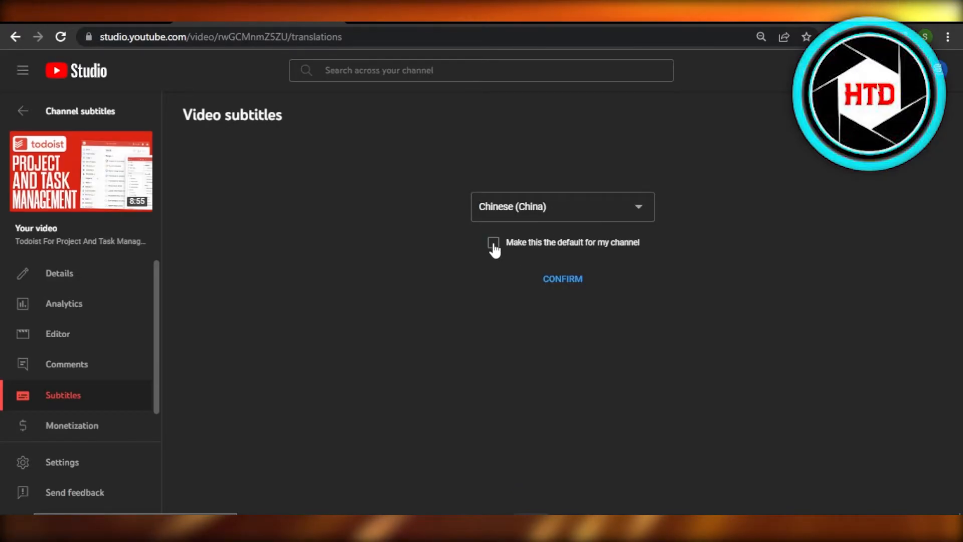
pyautogui.click(492, 242)
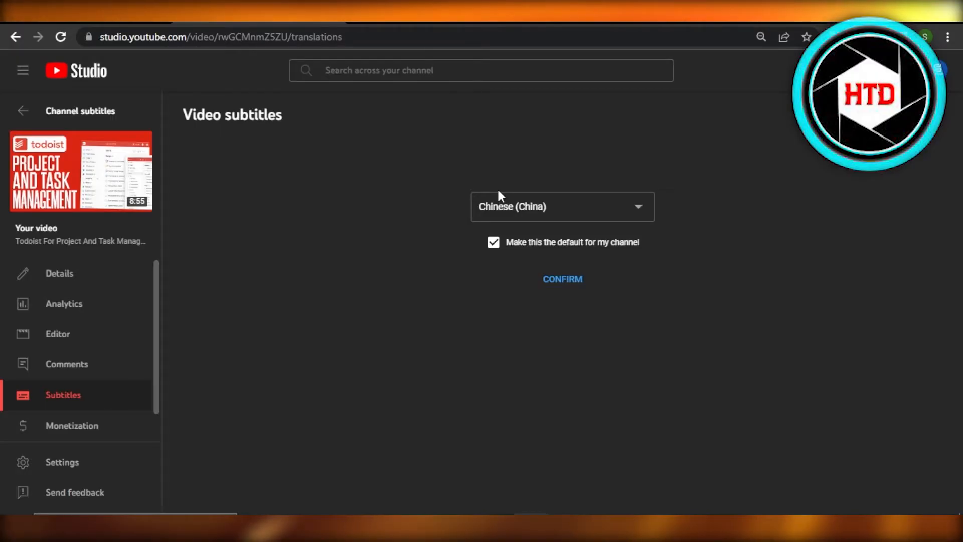
pyautogui.moveTo(498, 253)
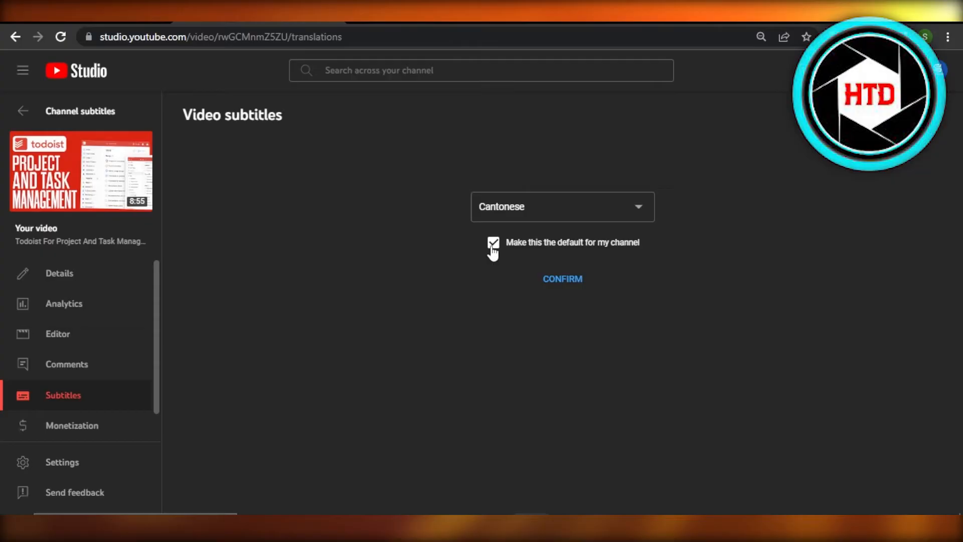
pyautogui.click(493, 241)
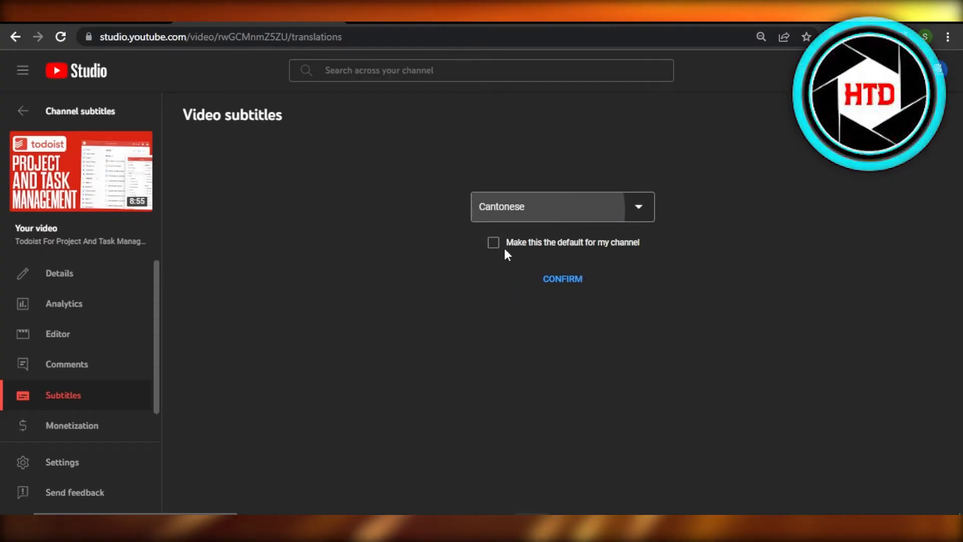
# - Select English (United States) from the subtitle language list
pyautogui.click(637, 206)
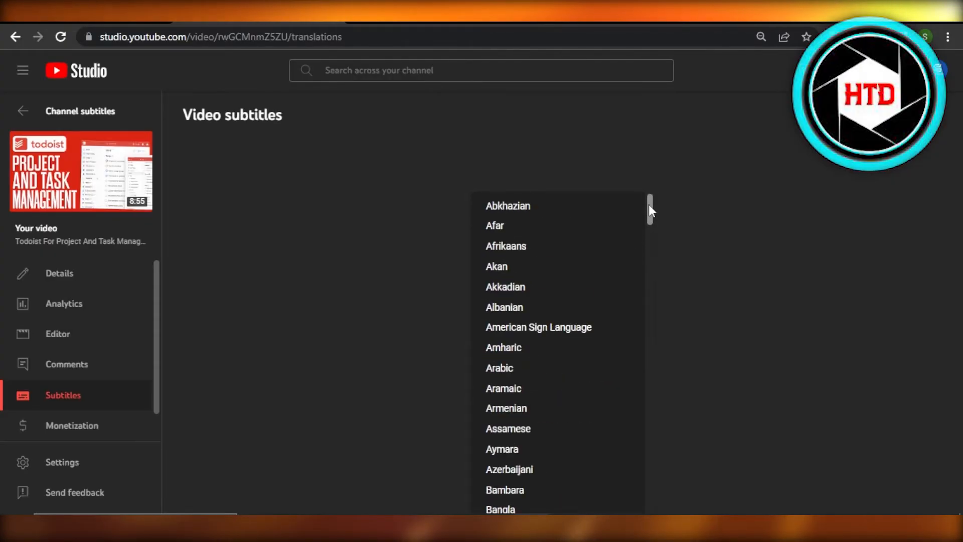
pyautogui.scroll(-3)
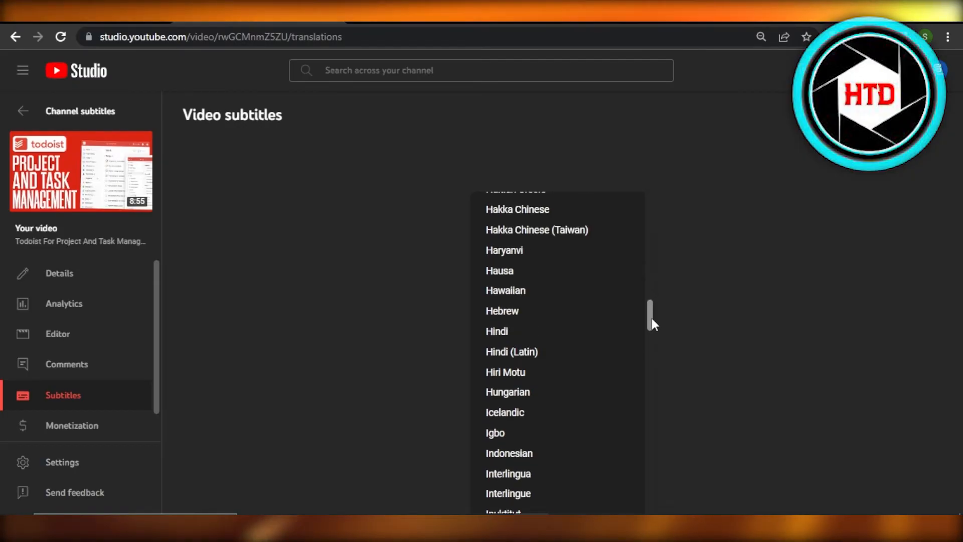
pyautogui.scroll(-3)
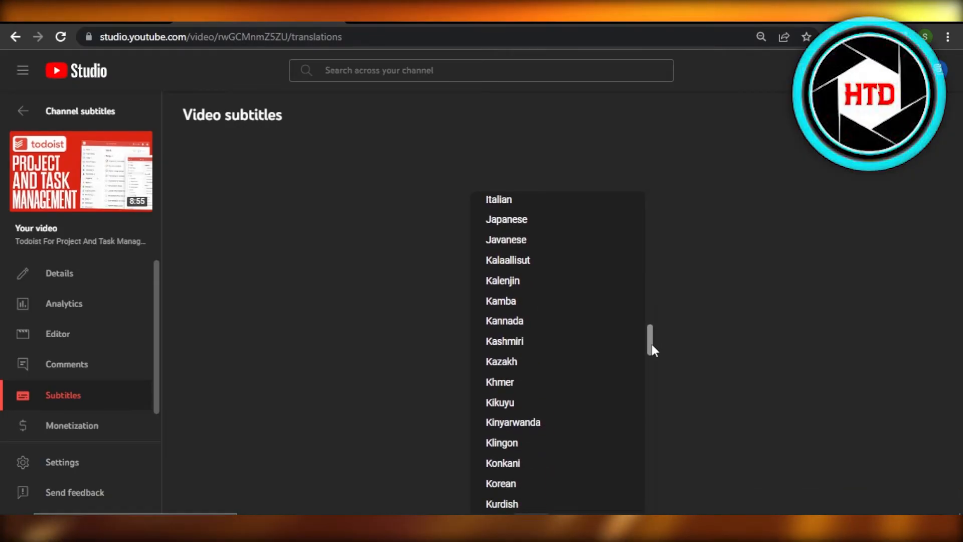
pyautogui.scroll(3)
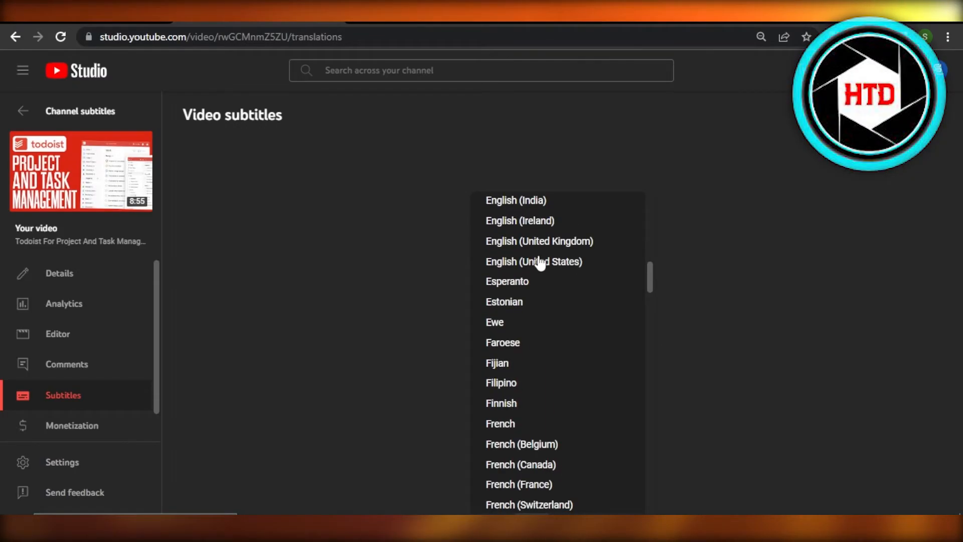
pyautogui.click(533, 261)
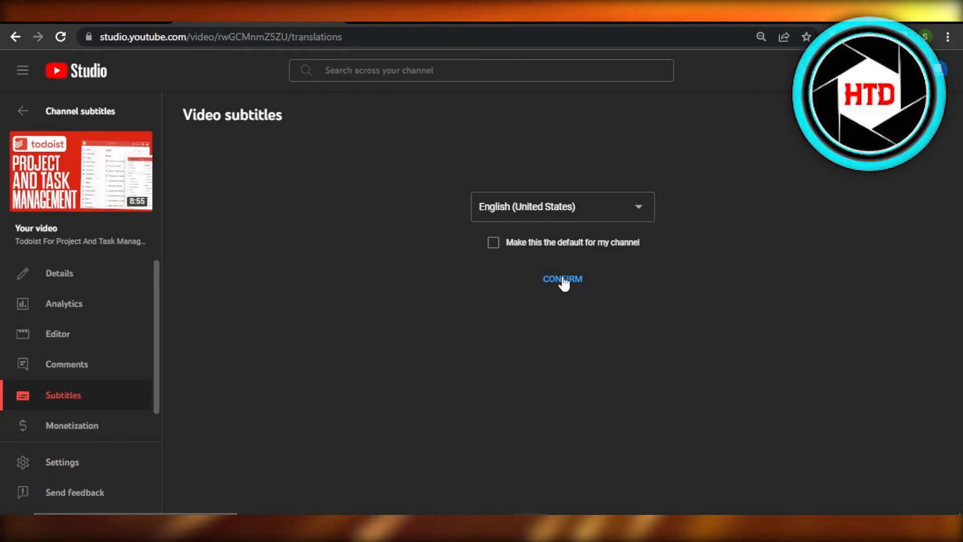
pyautogui.moveTo(86, 184)
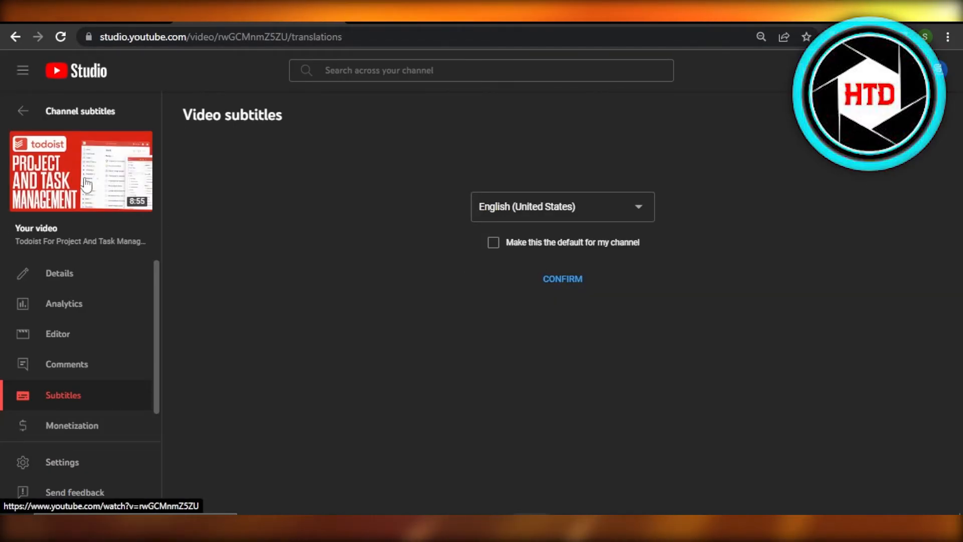
# - Return to the Channel subtitles list and head back to the YouTube home feed
pyautogui.click(80, 111)
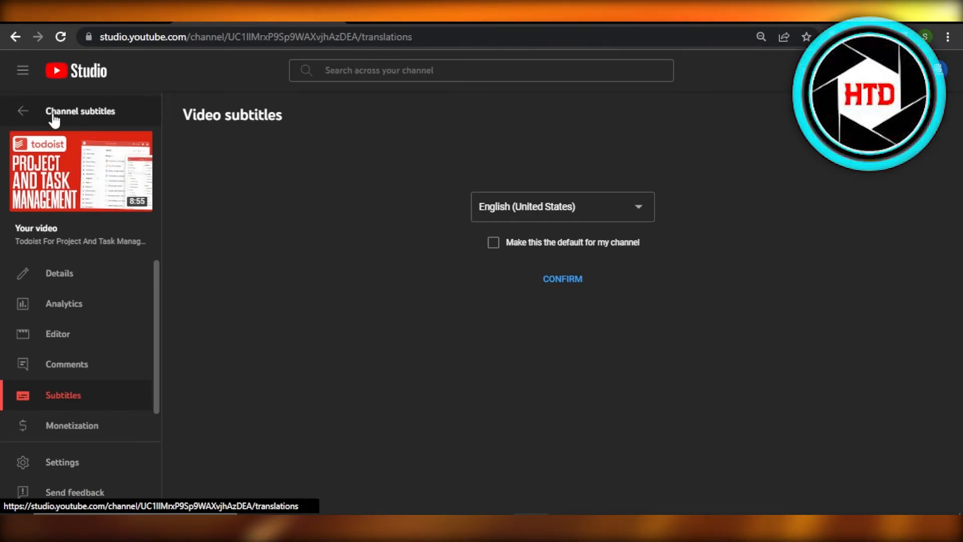
pyautogui.click(23, 110)
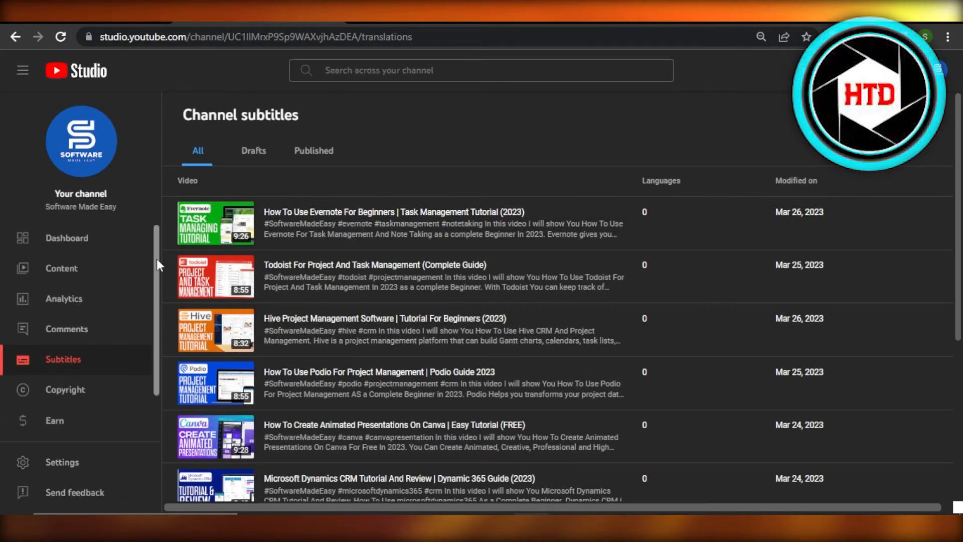
pyautogui.moveTo(65, 342)
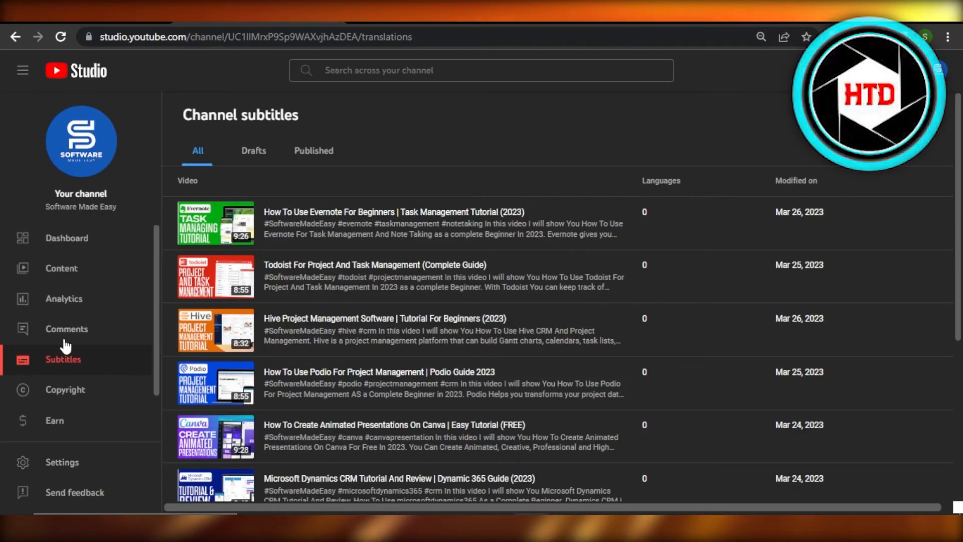
pyautogui.moveTo(120, 161)
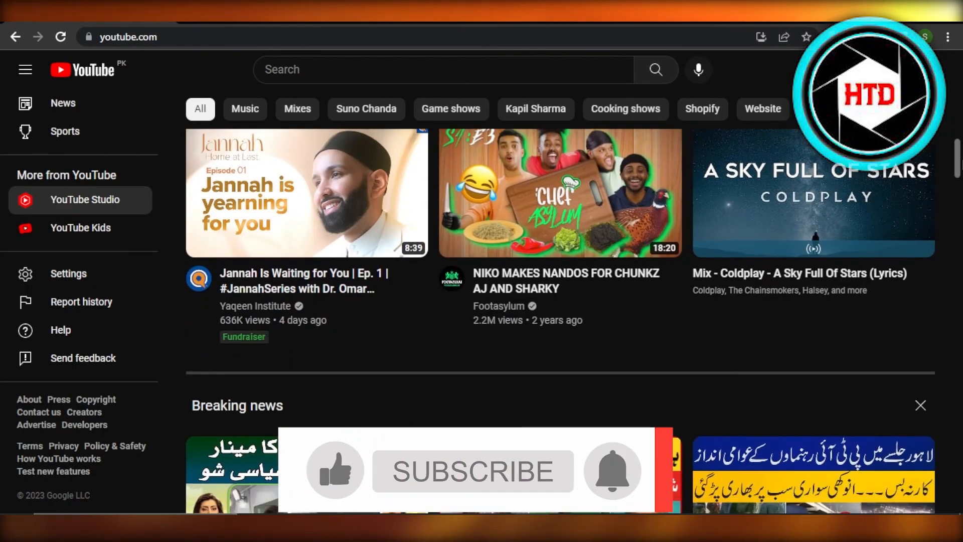
pyautogui.scroll(-3)
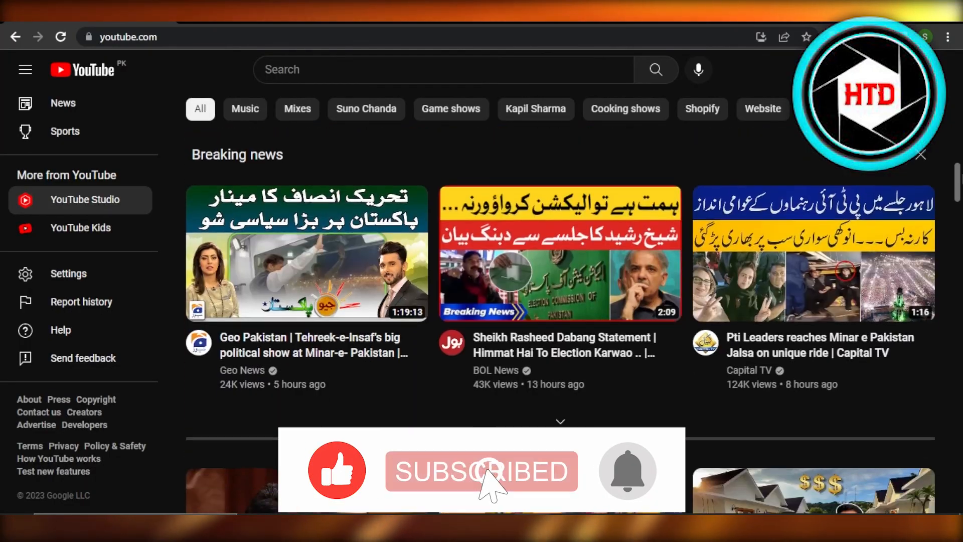